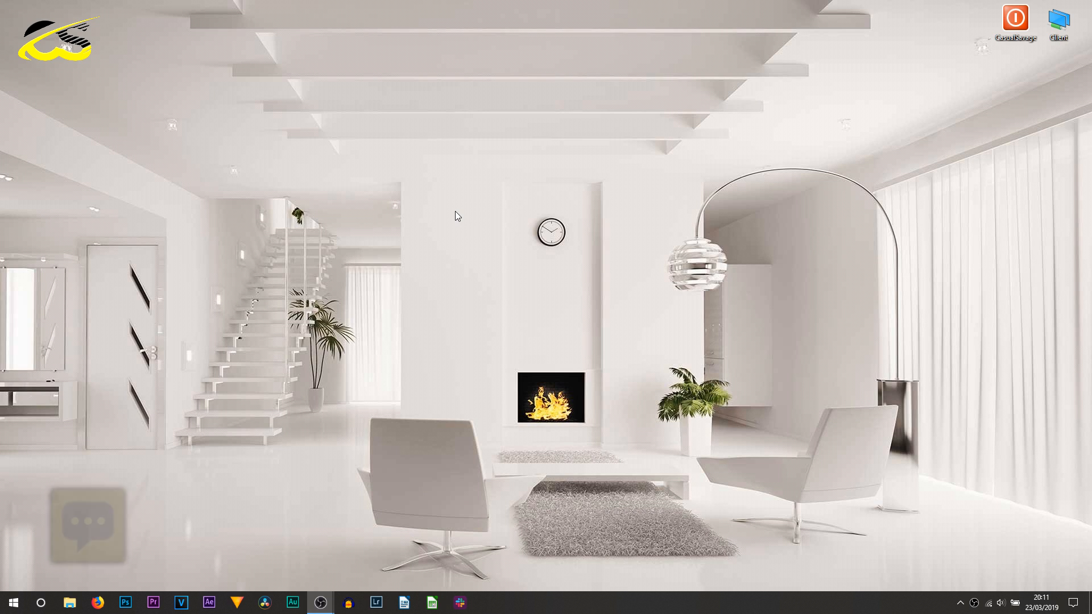
Launch the NVIDIA Control Panel from the desktop context menu.
right_click(455, 216)
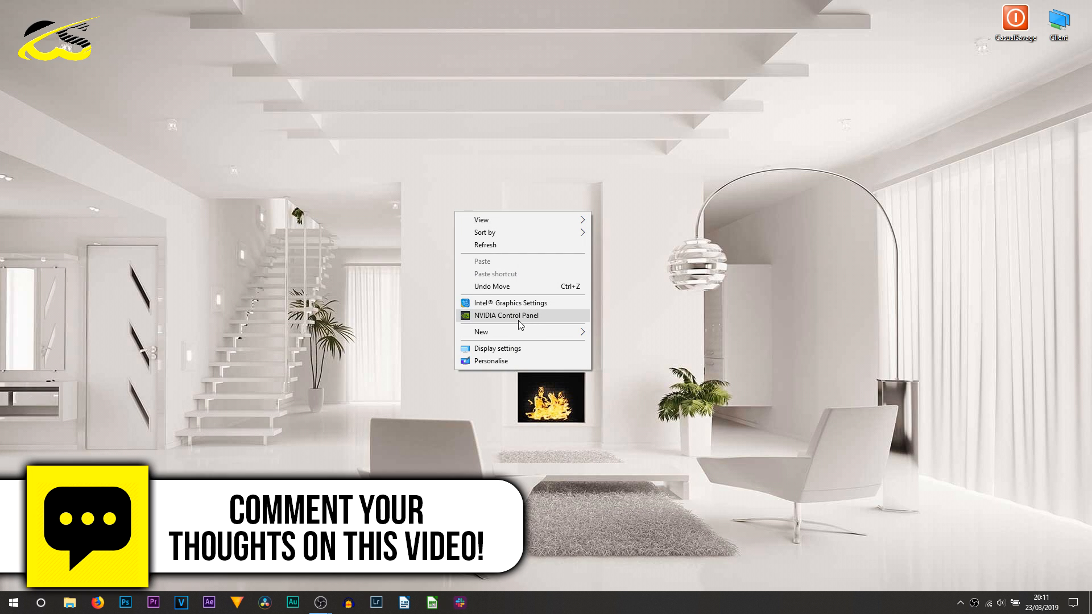
left_click(506, 315)
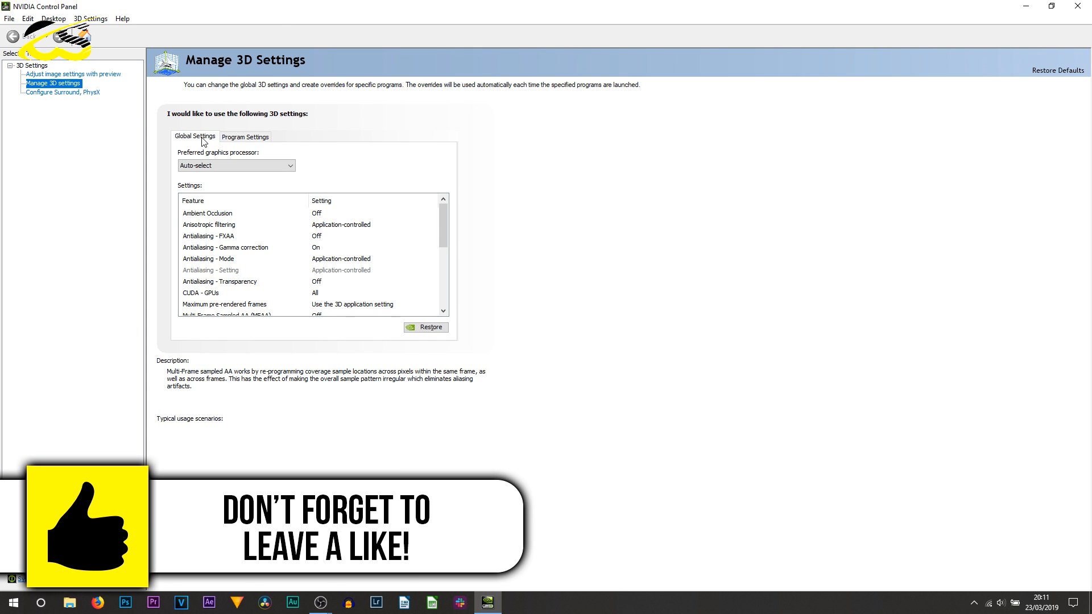
Go to Program Settings and start adding a new program to customise.
left_click(245, 137)
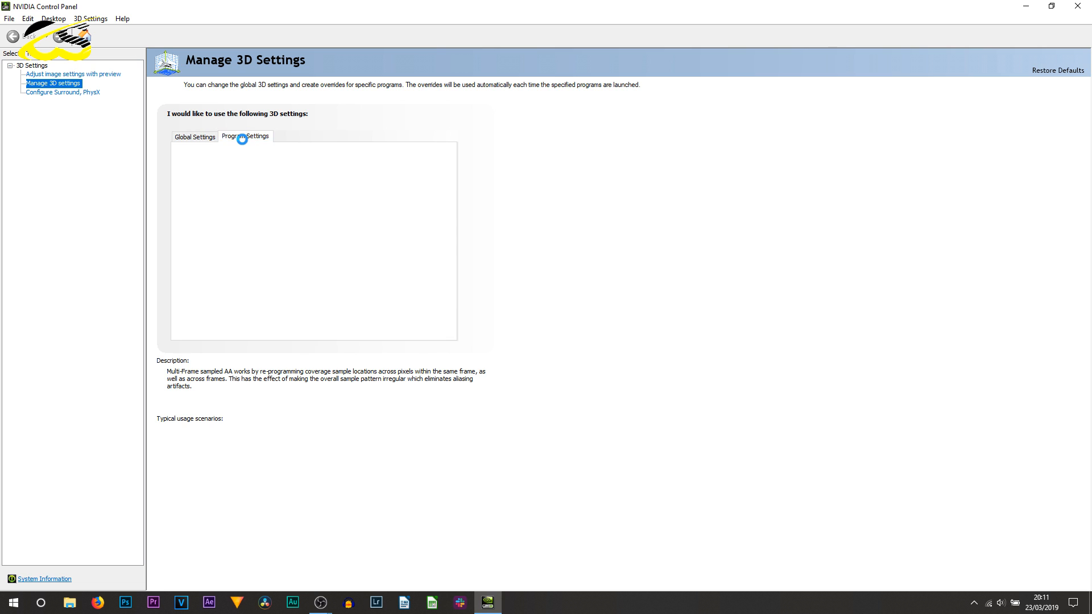
left_click(245, 135)
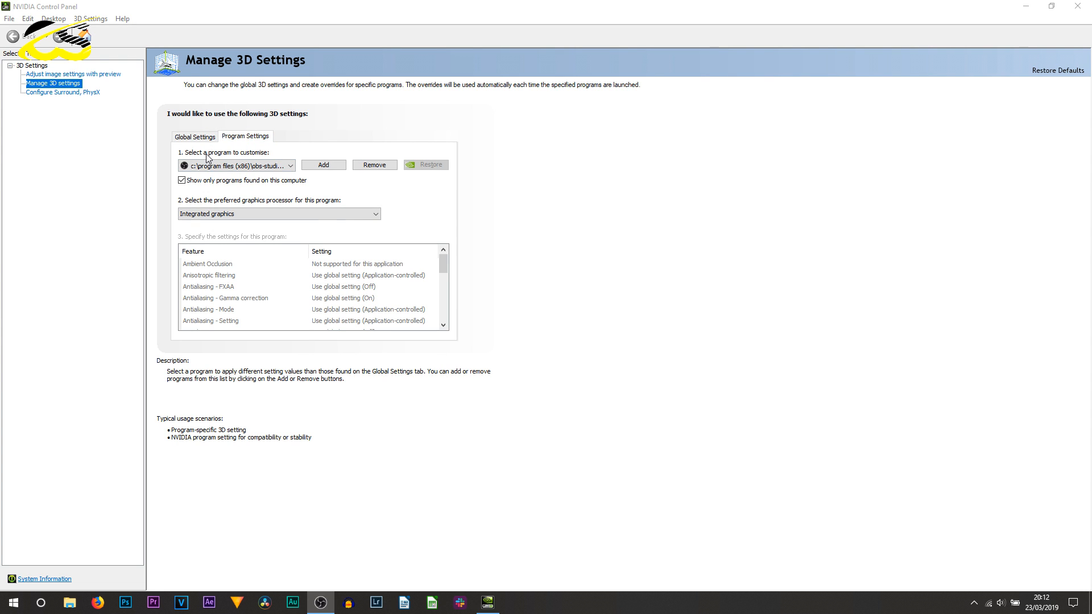
left_click(289, 164)
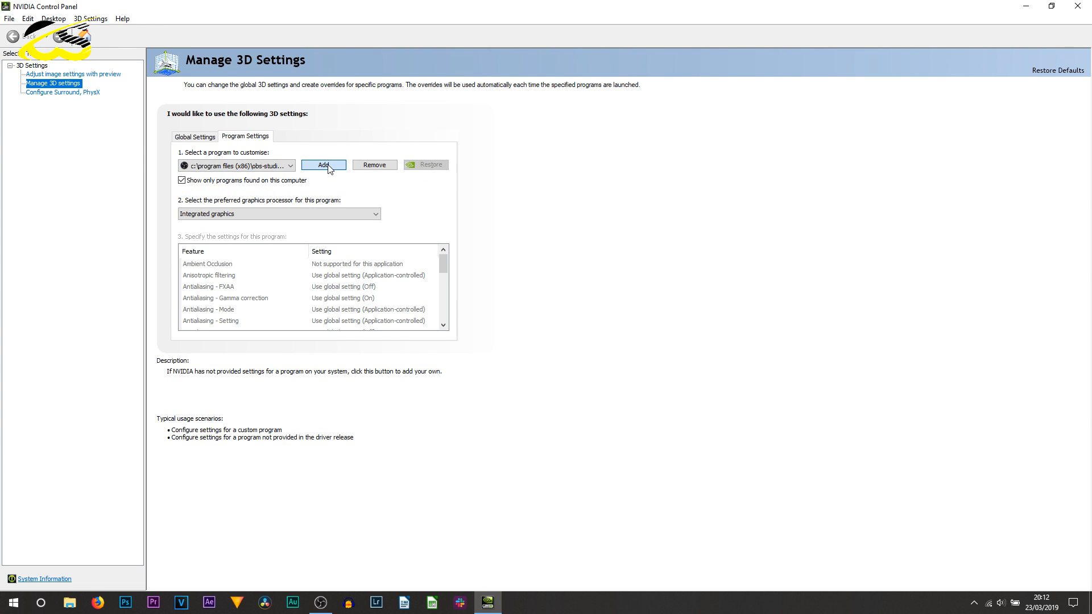
left_click(323, 165)
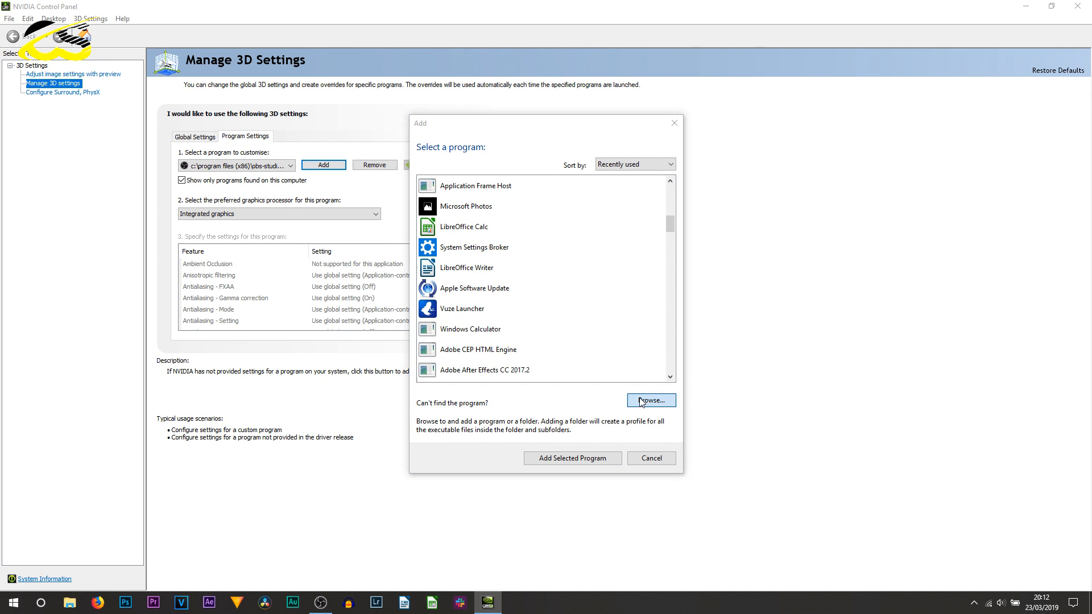
Browse to C:\Program Files (x86)\obs-studio\bin\64bit to pick obs64.exe.
left_click(649, 399)
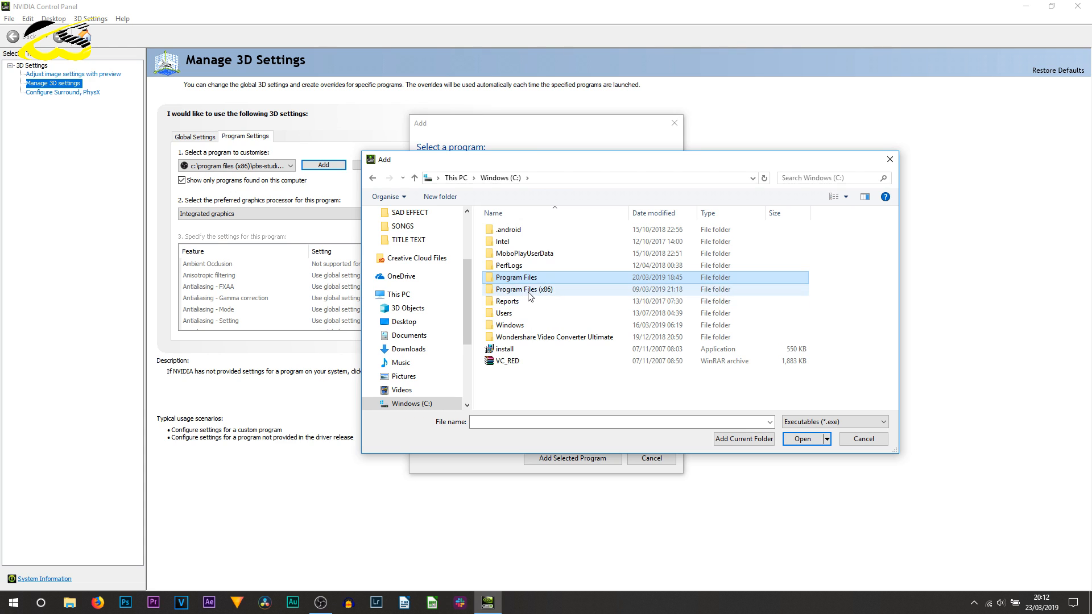
double_click(523, 289)
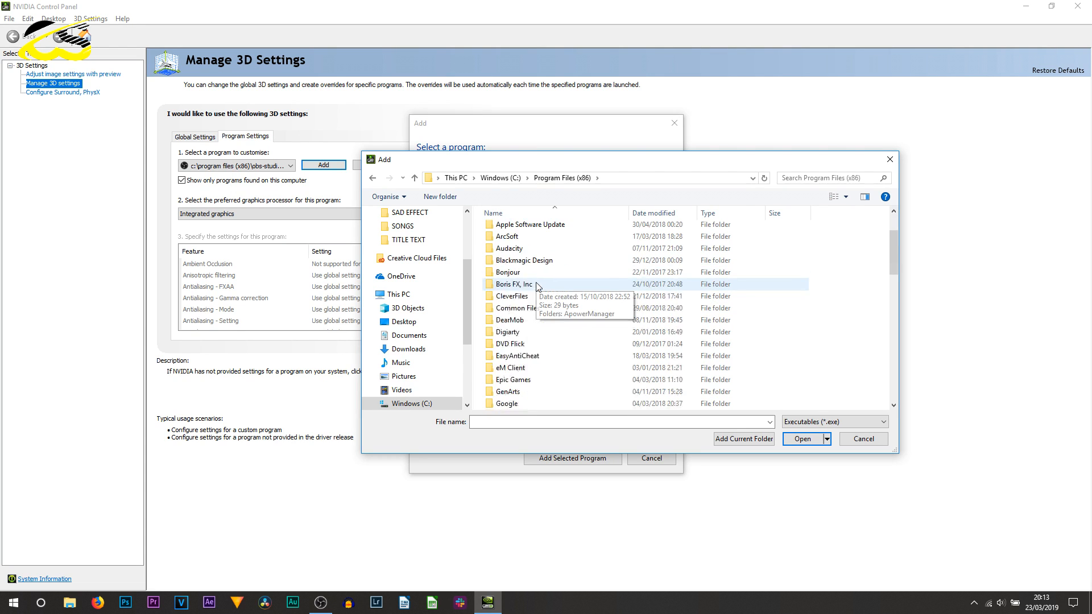
scroll("down", 3)
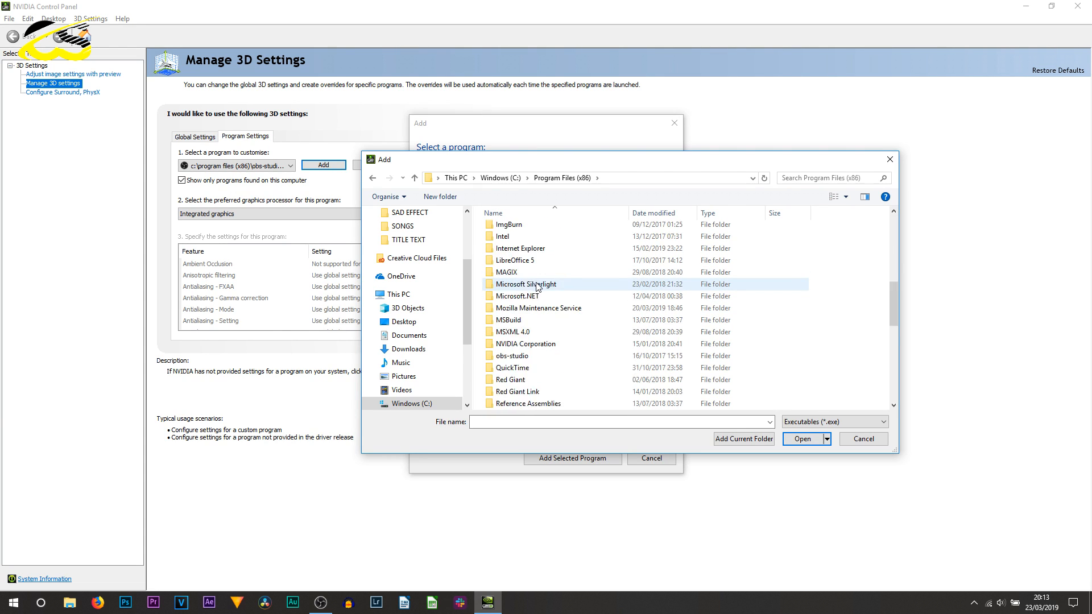
double_click(511, 355)
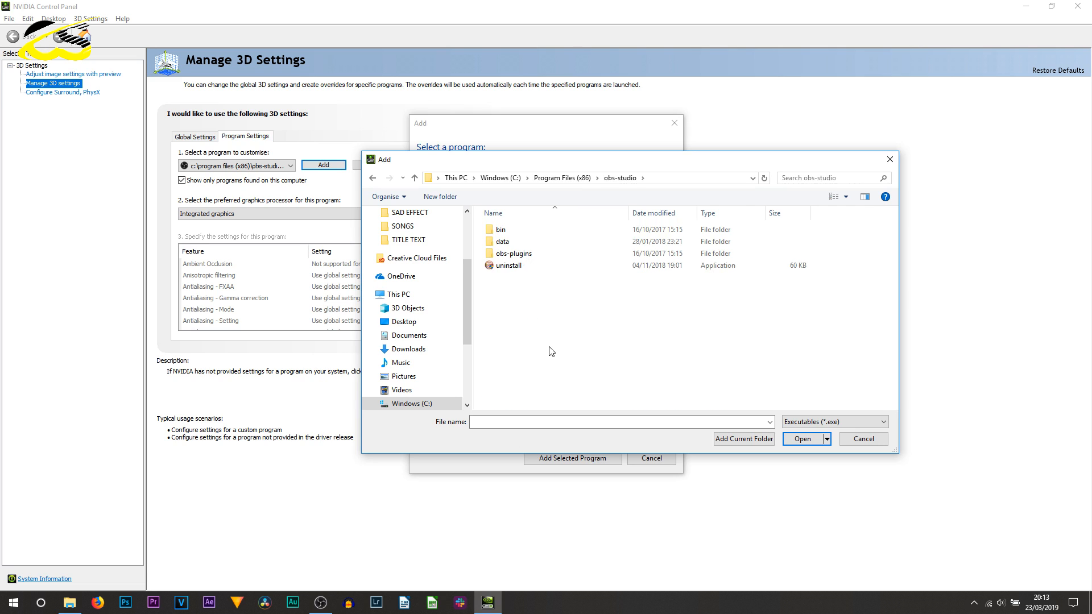
double_click(503, 229)
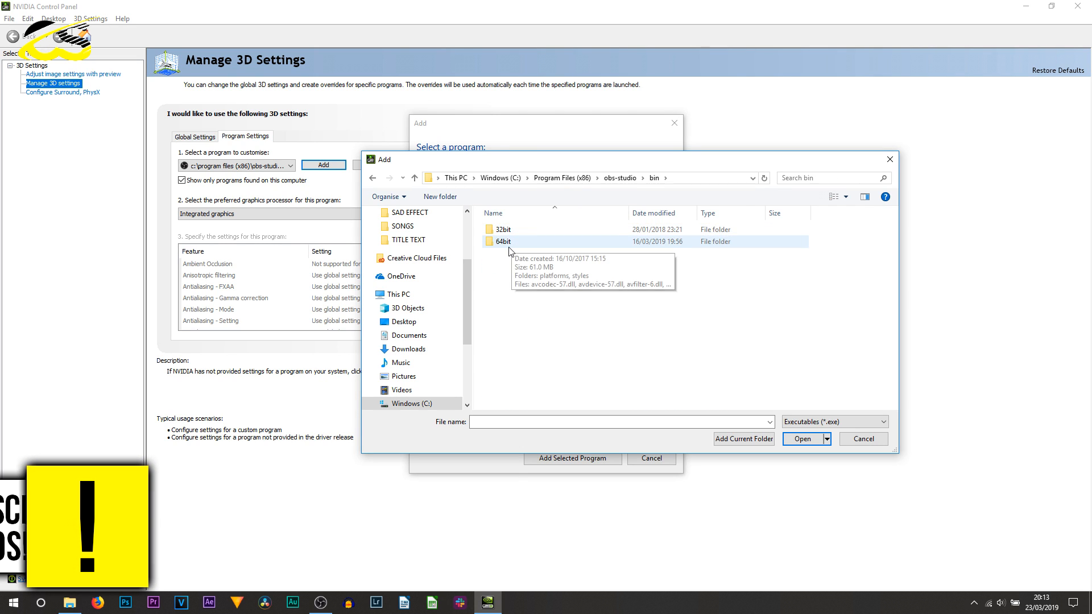
double_click(501, 242)
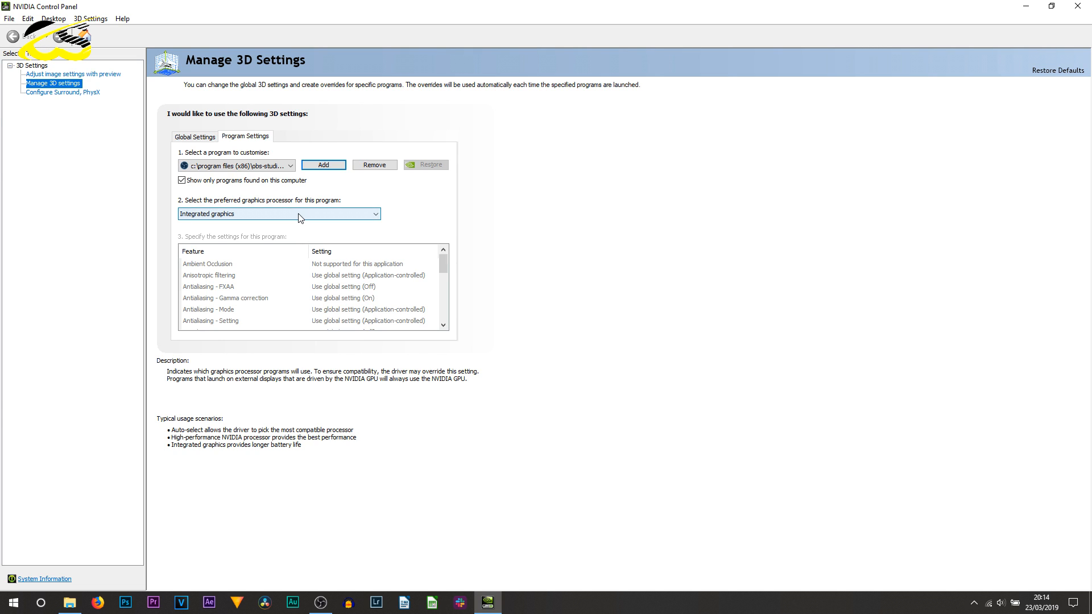
Choose Integrated graphics as OBS Studio's preferred graphics processor.
left_click(279, 214)
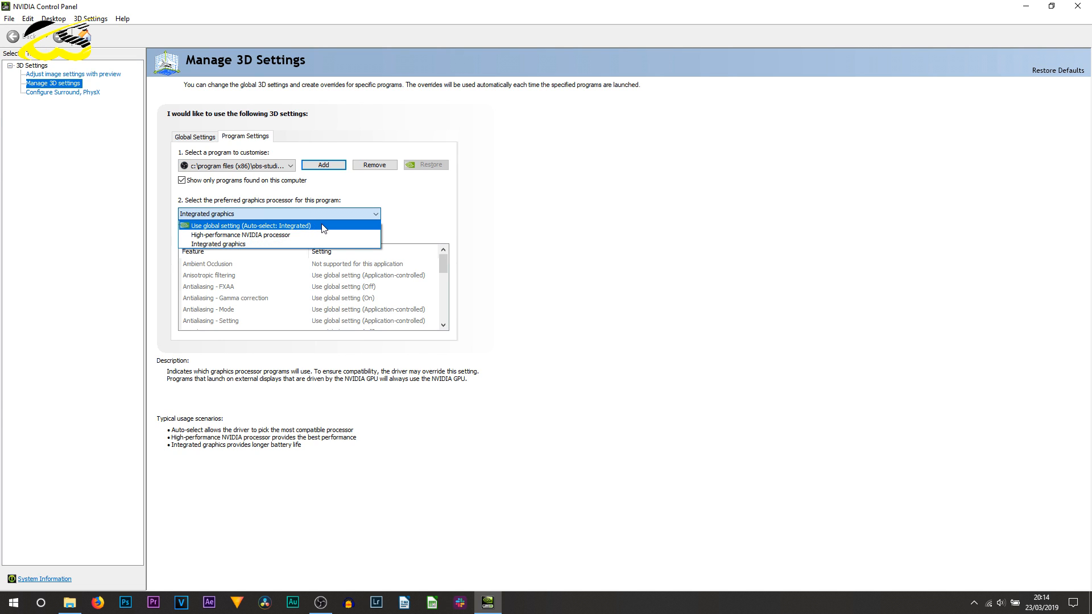
mouse_move(270, 233)
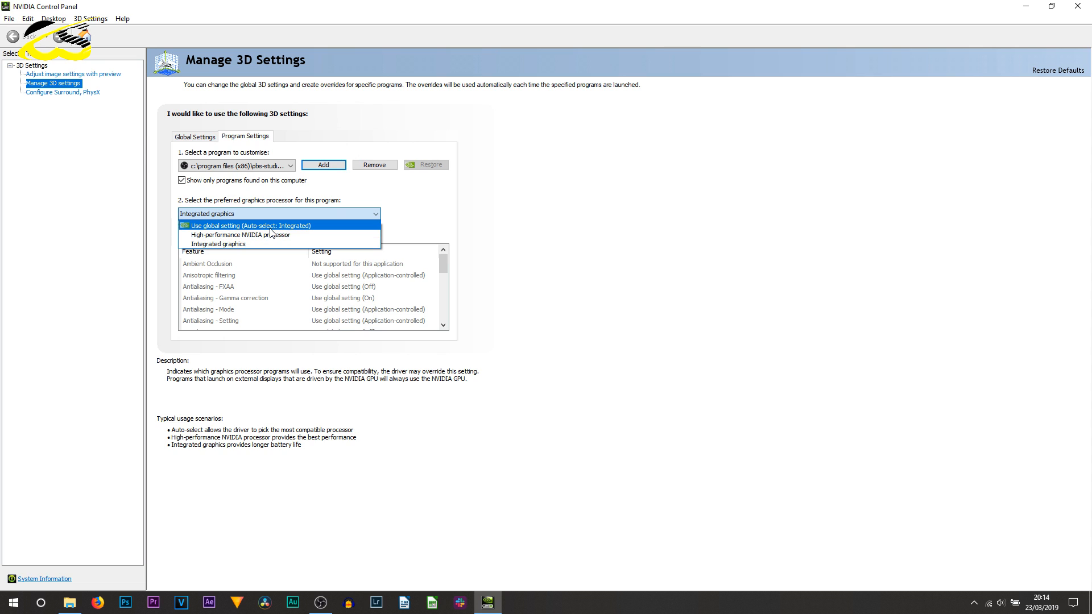
mouse_move(279, 229)
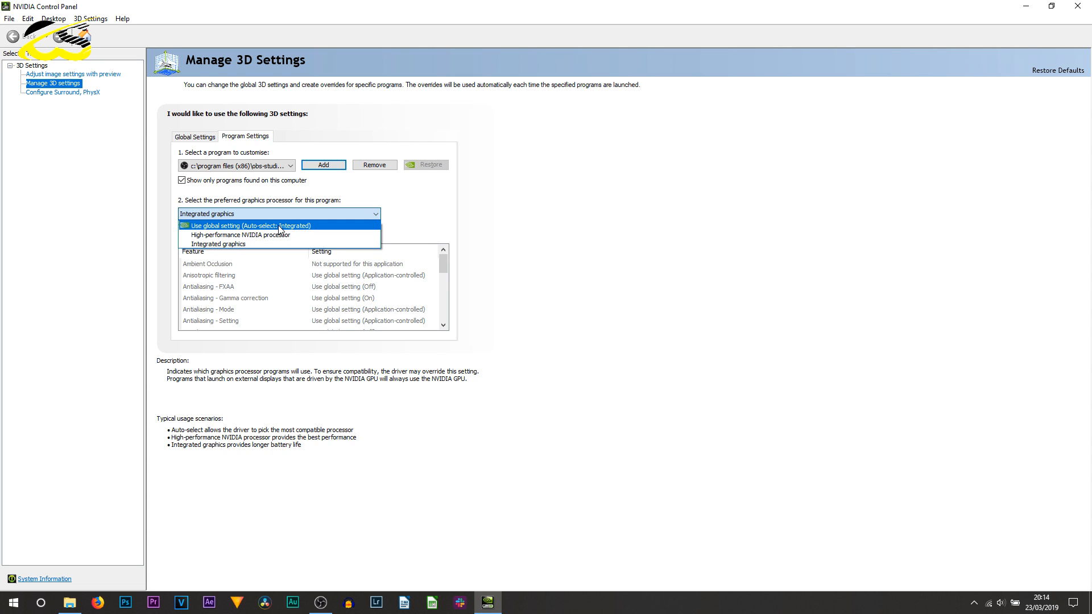
mouse_move(217, 244)
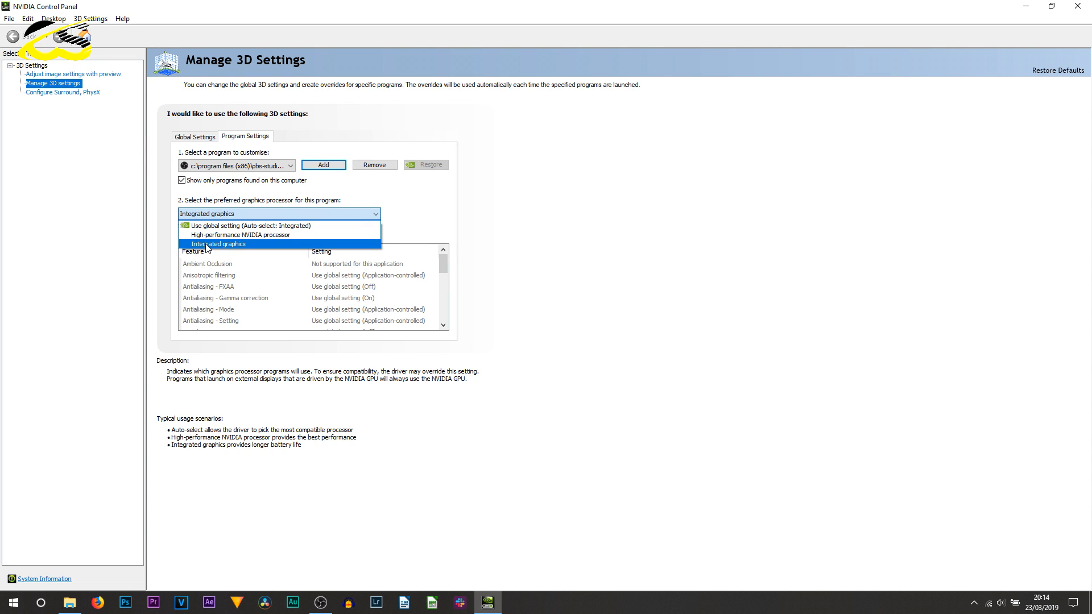
left_click(216, 243)
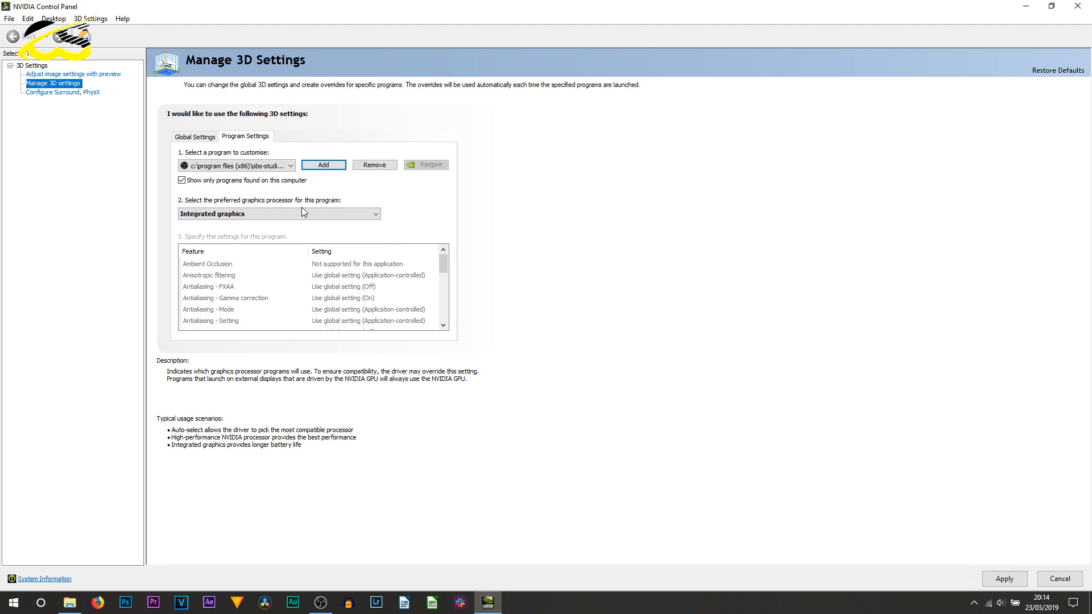
mouse_move(917, 541)
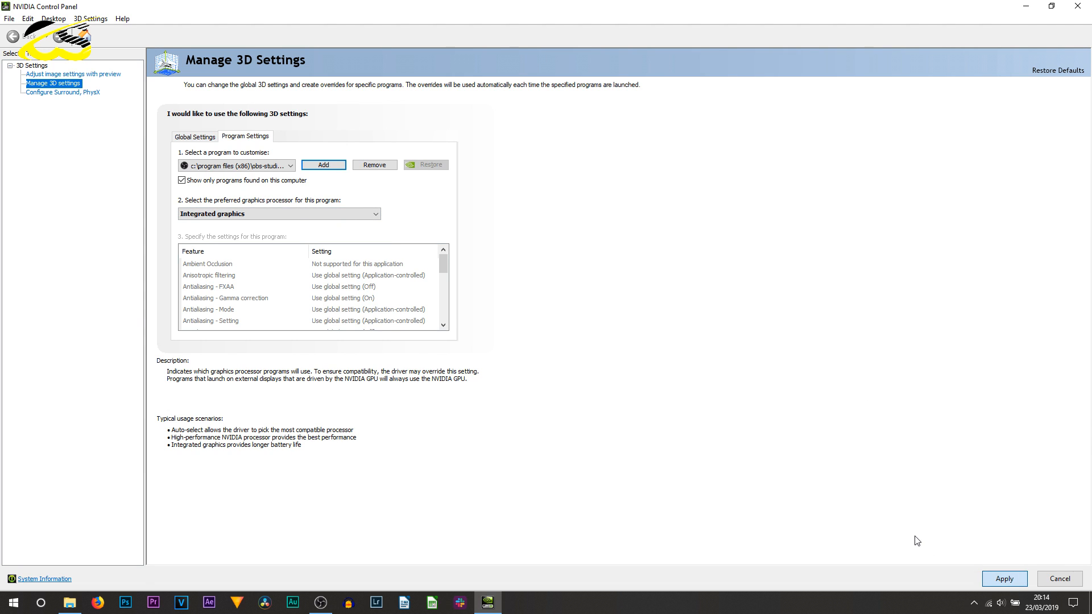